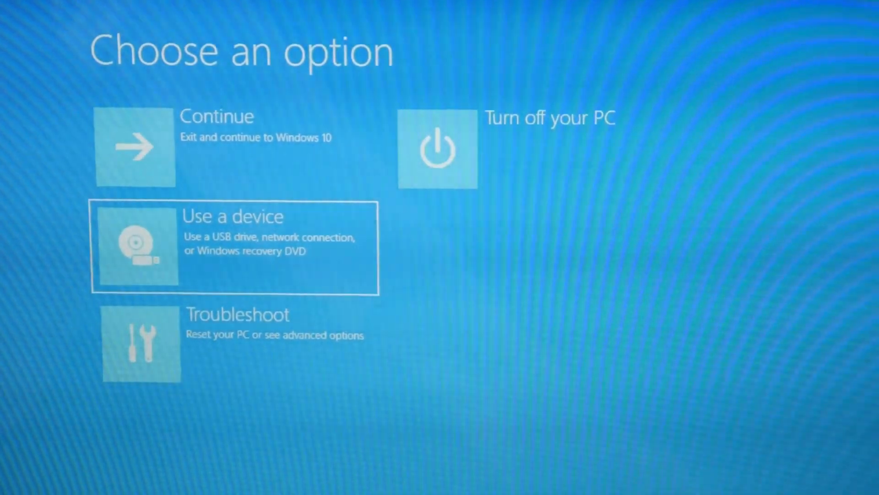
# Step: Go through Troubleshoot to reach the Reset this PC options
pyautogui.click(233, 343)
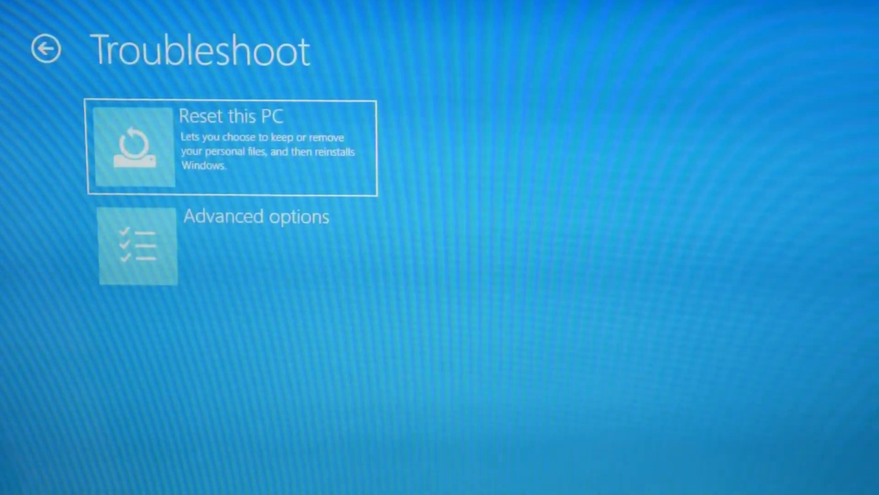
pyautogui.click(231, 149)
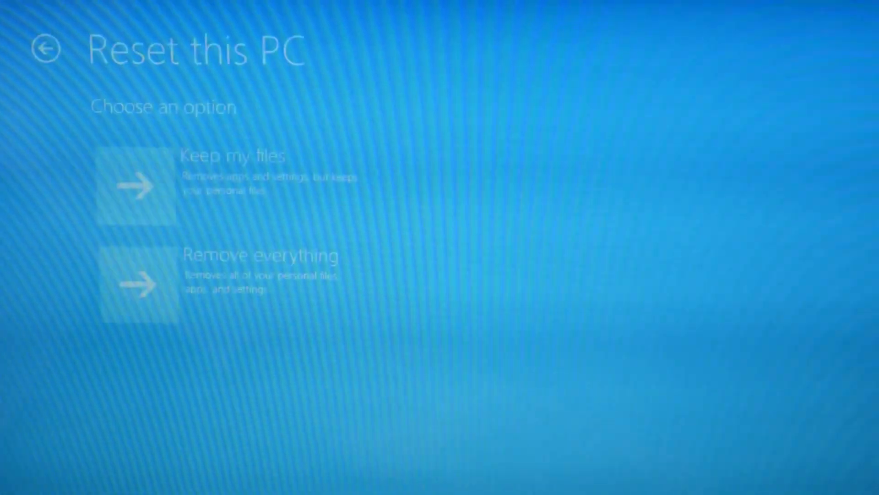
pyautogui.moveTo(232, 185)
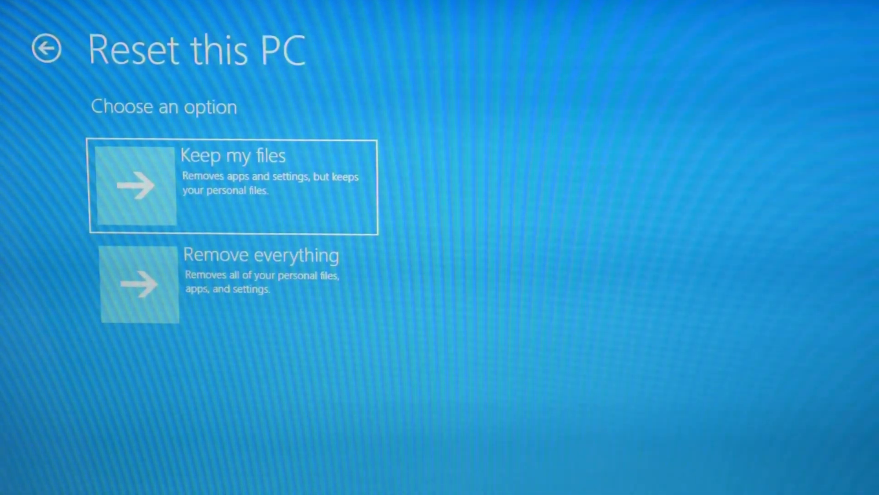
# Step: Choose Remove everything to wipe personal files, apps and settings
pyautogui.click(235, 283)
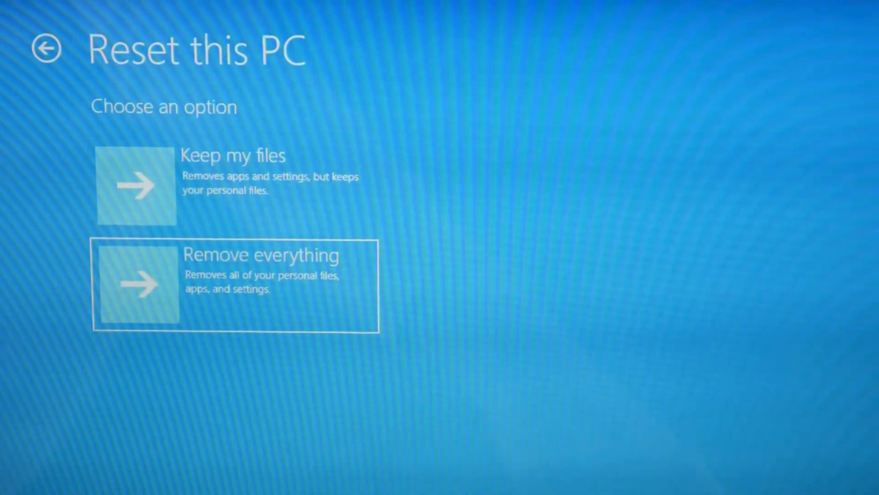
pyautogui.click(236, 283)
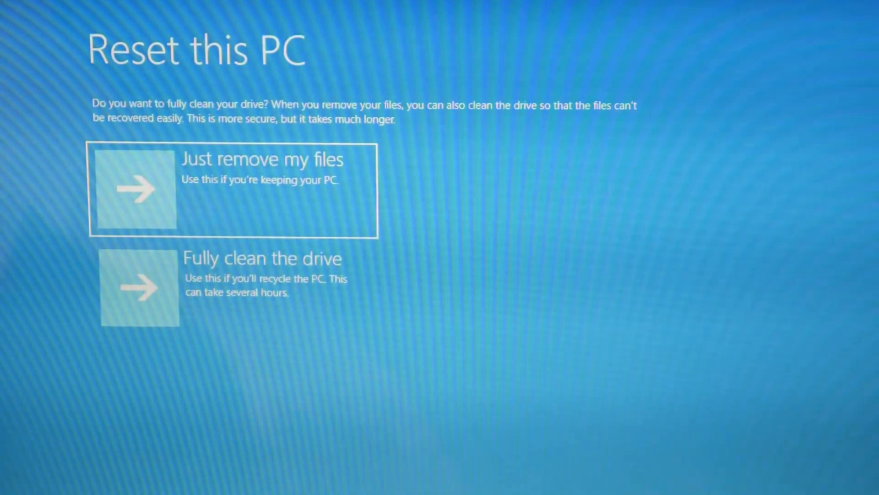
# Step: Choose Fully clean the drive so removed files can't be easily recovered
pyautogui.click(235, 287)
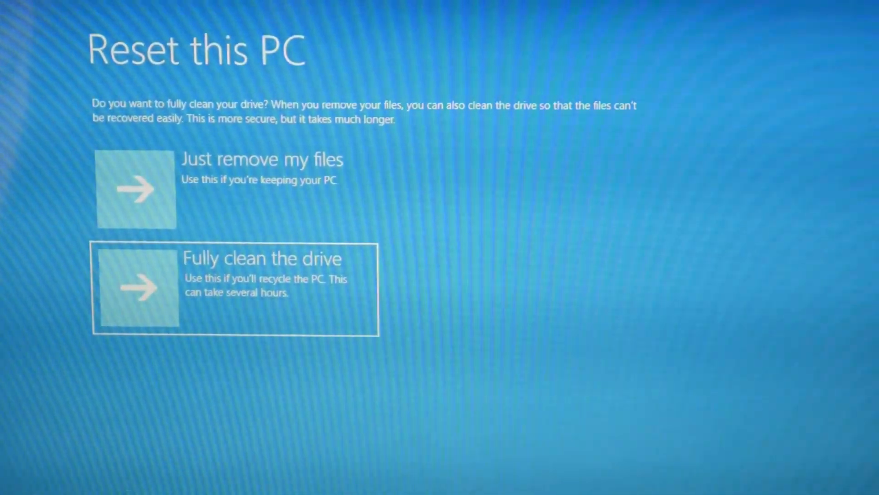